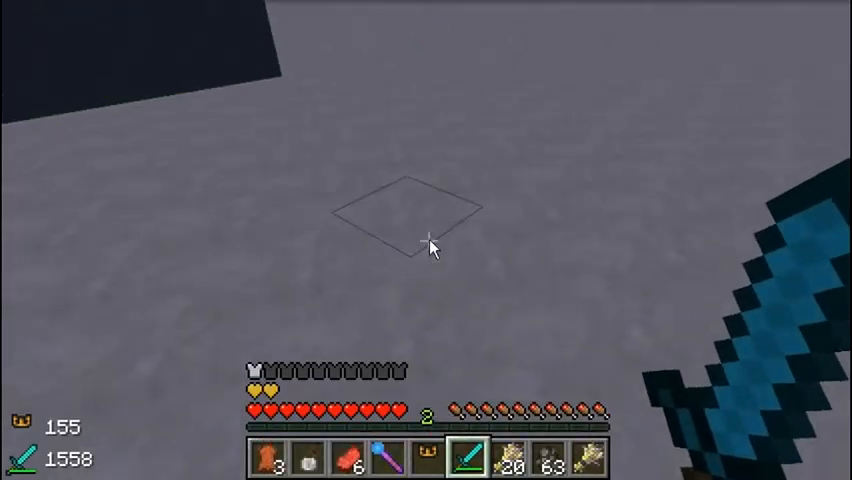
Step: Check the Magical Thorny Cow Hide tooltip in the inventory, then return to the world
key(e)
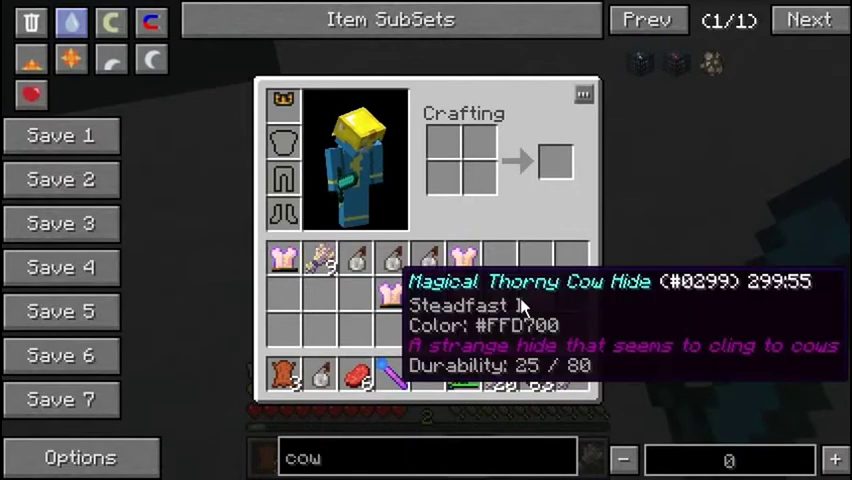
key(Escape)
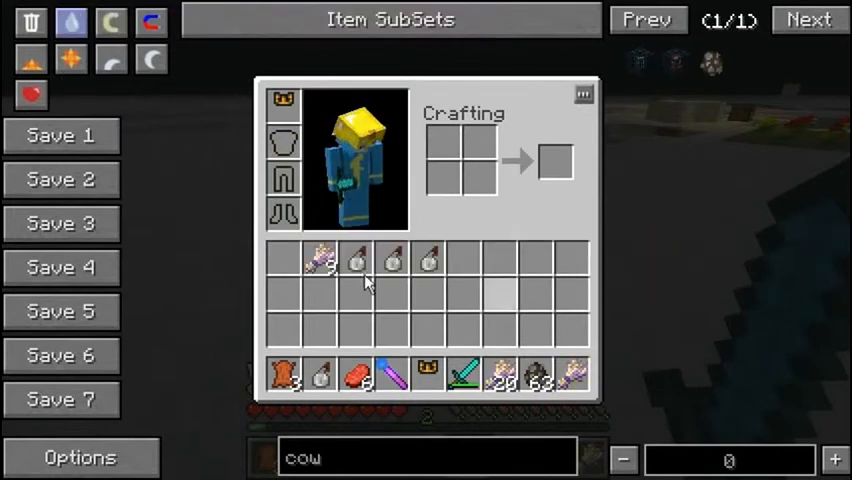
mouse_move(542, 376)
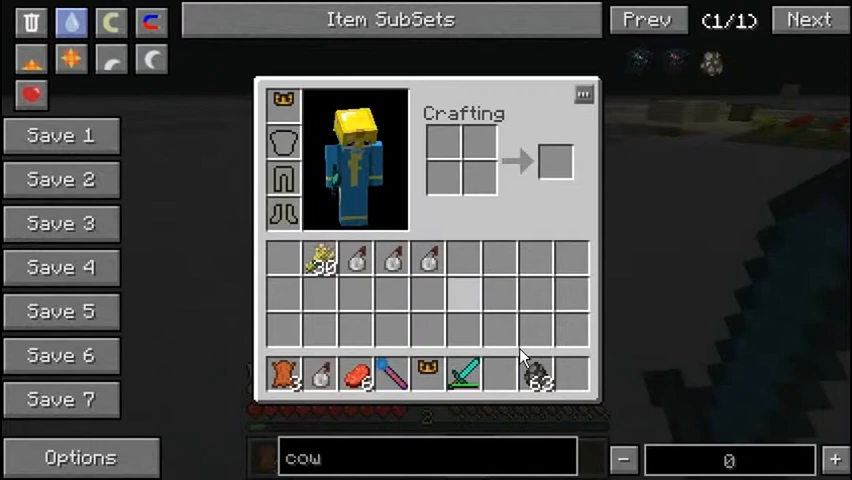
key(Escape)
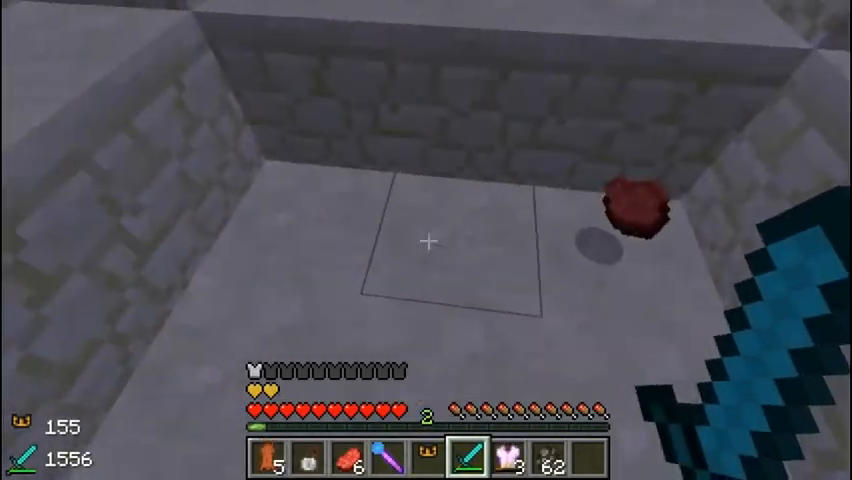
Step: Equip the Cow Hide, attack the Cow of Testing and a pig, and check the new drops in the inventory
key(e)
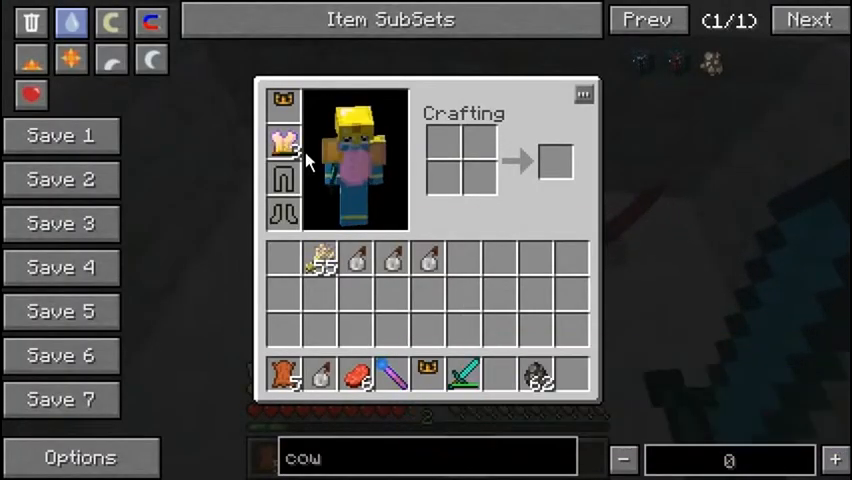
key(Escape)
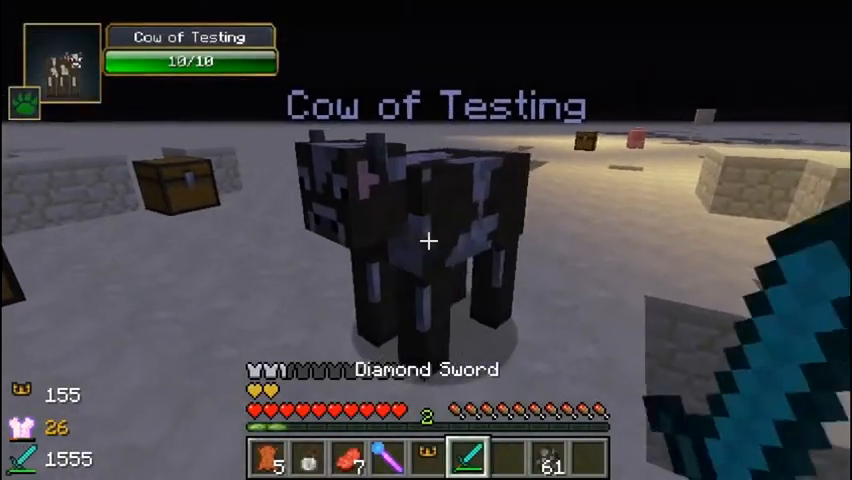
click(428, 240)
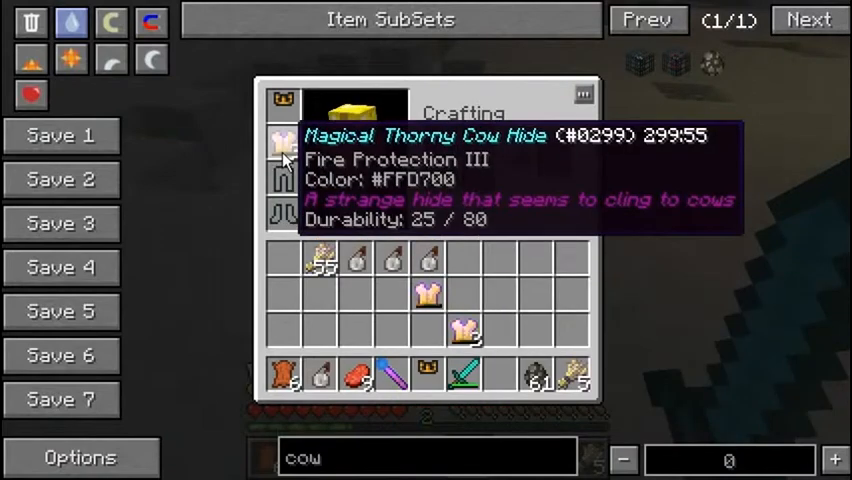
key(Escape)
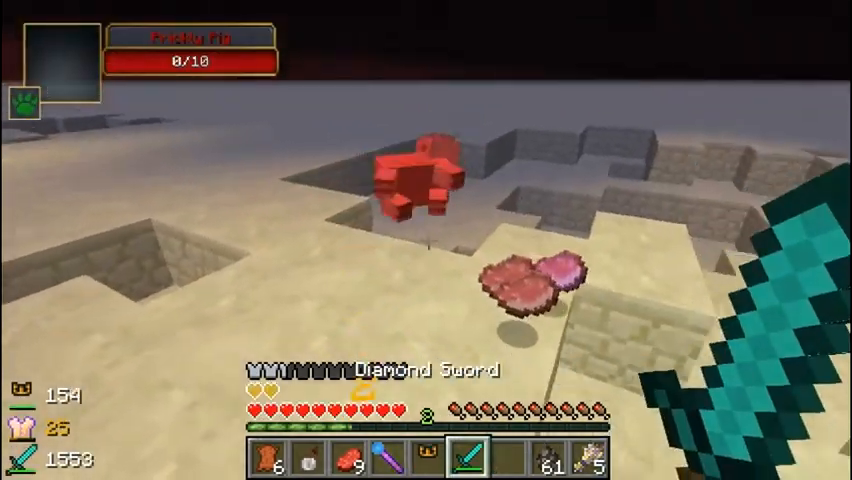
key(e)
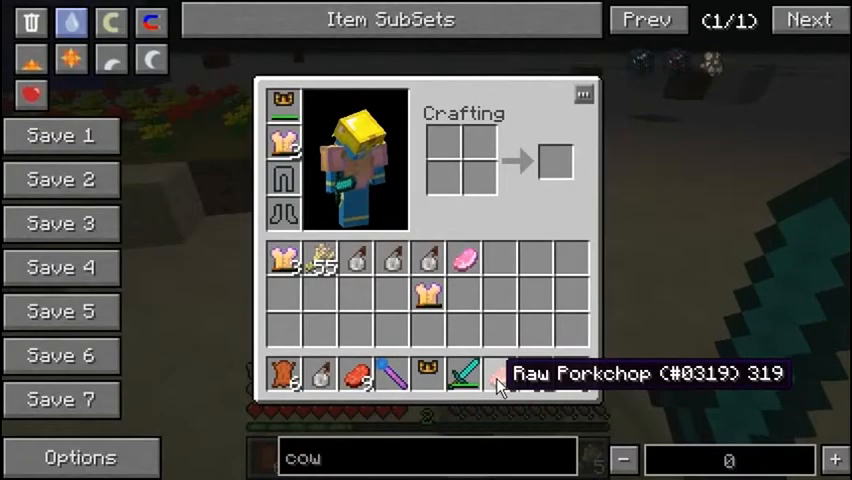
key(Escape)
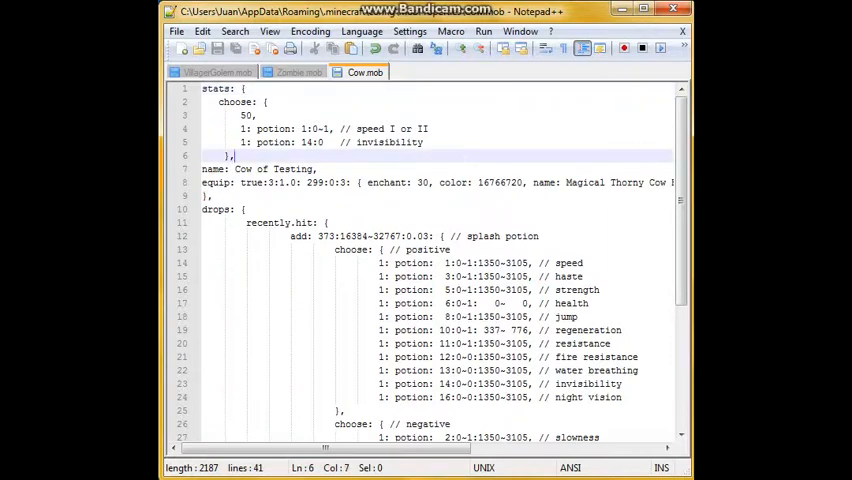
Step: Bring the Cow.mob file forward in Notepad++ to show its stats, equipment and drops sections
drag(270, 100, 228, 156)
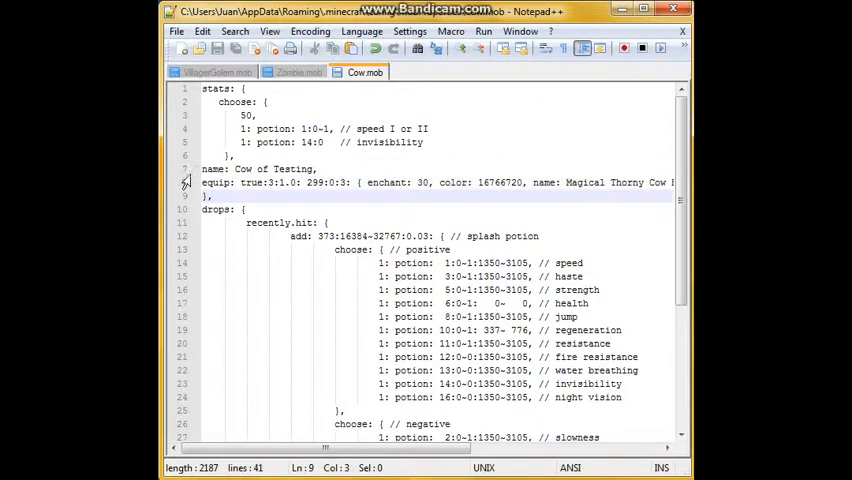
click(240, 184)
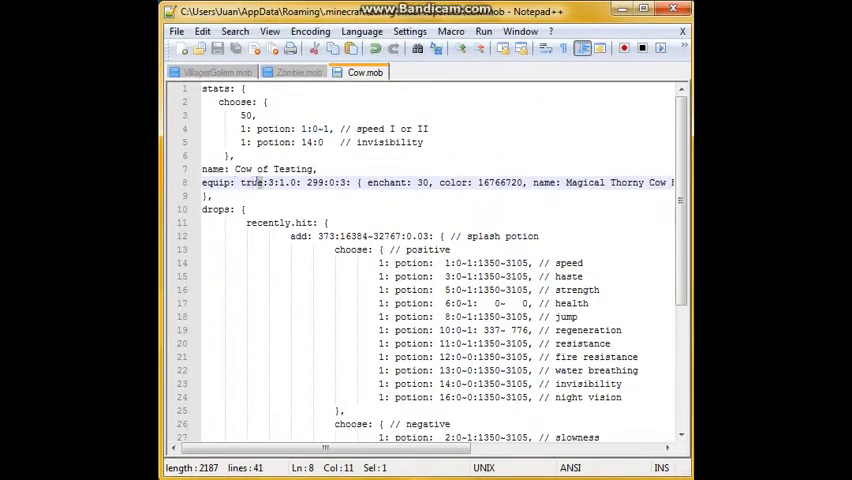
double_click(252, 182)
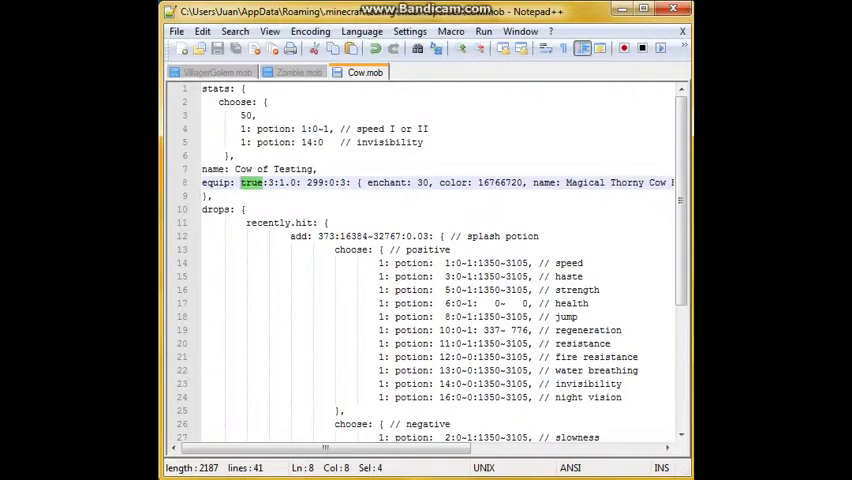
mouse_move(252, 190)
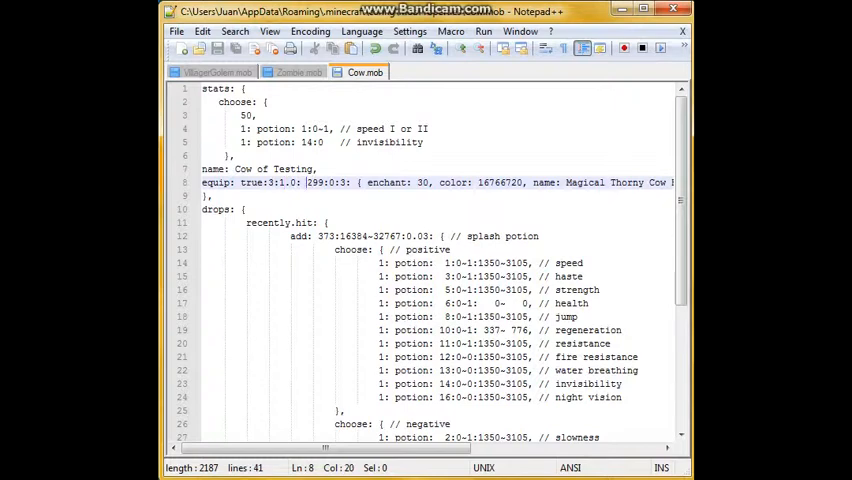
double_click(300, 182)
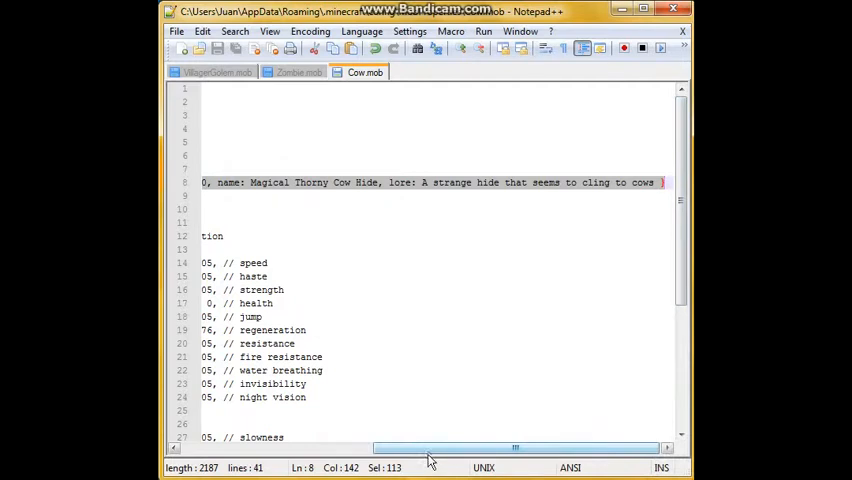
drag(516, 448, 324, 448)
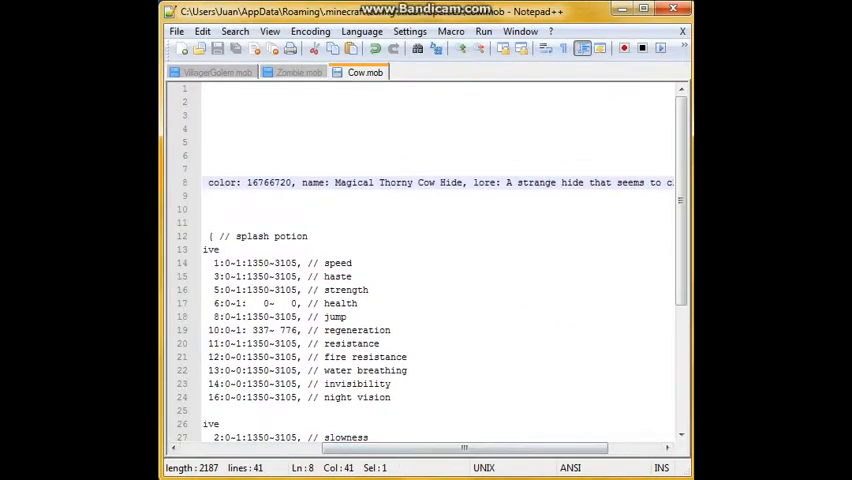
scroll(right, 3)
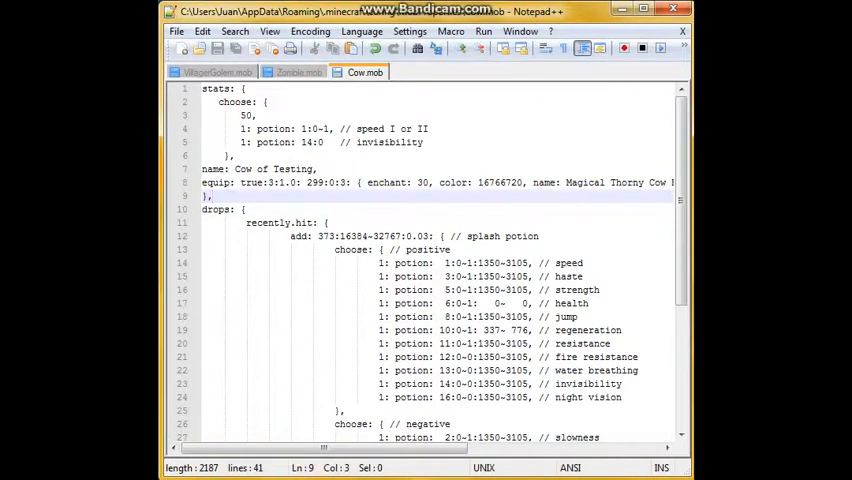
click(326, 222)
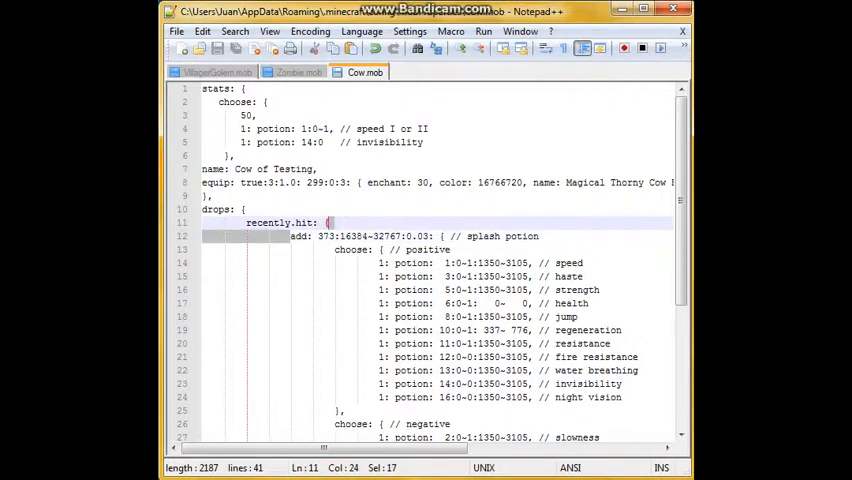
double_click(324, 236)
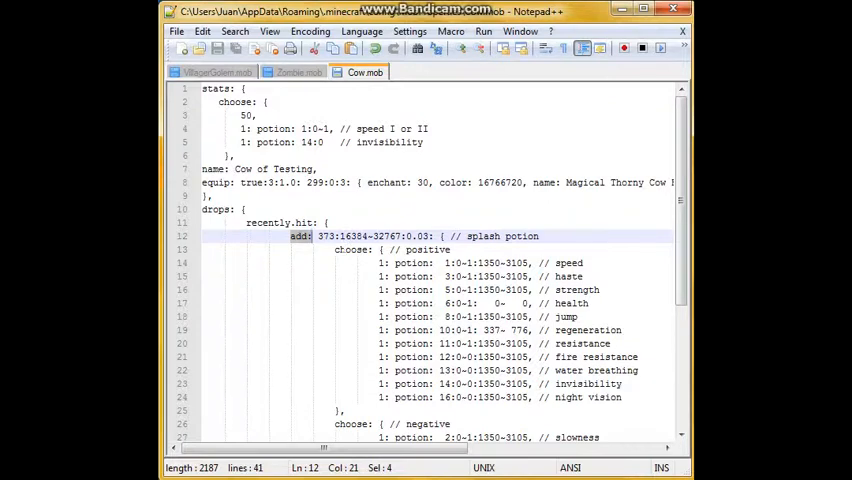
click(348, 250)
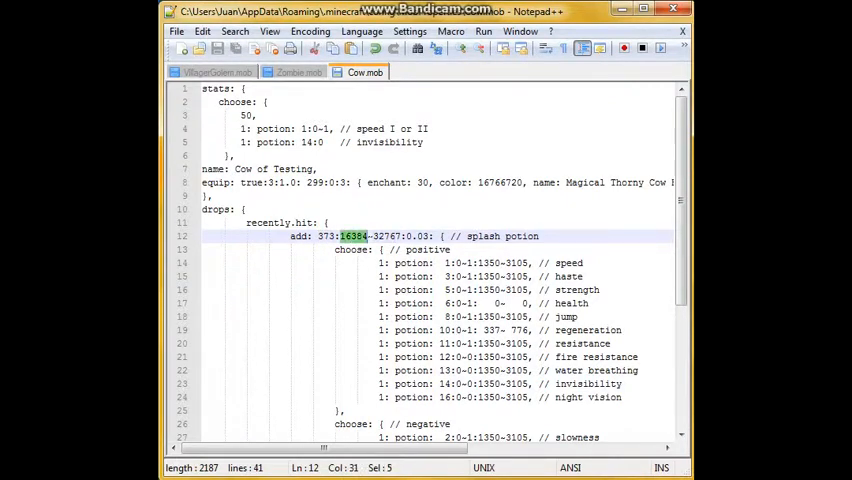
drag(340, 236, 408, 236)
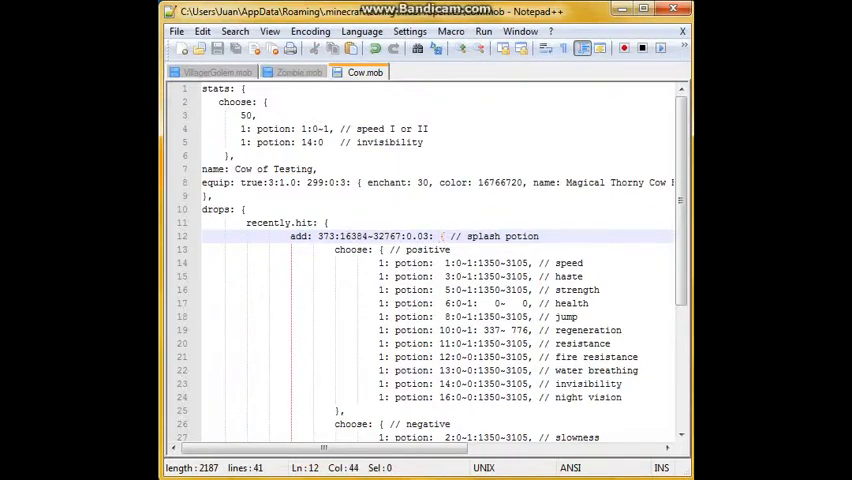
drag(440, 236, 436, 384)
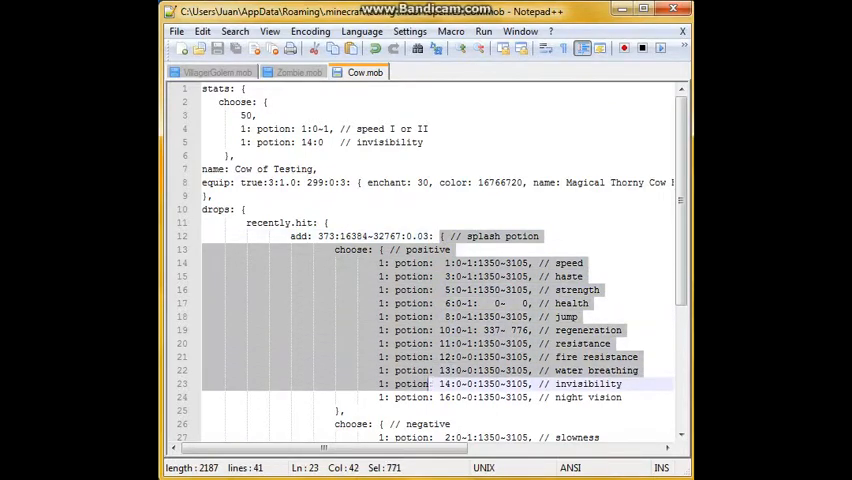
Step: Scroll Cow.mob down to the negative splash potion effects and the Fiery Bread add line
scroll(down, 3)
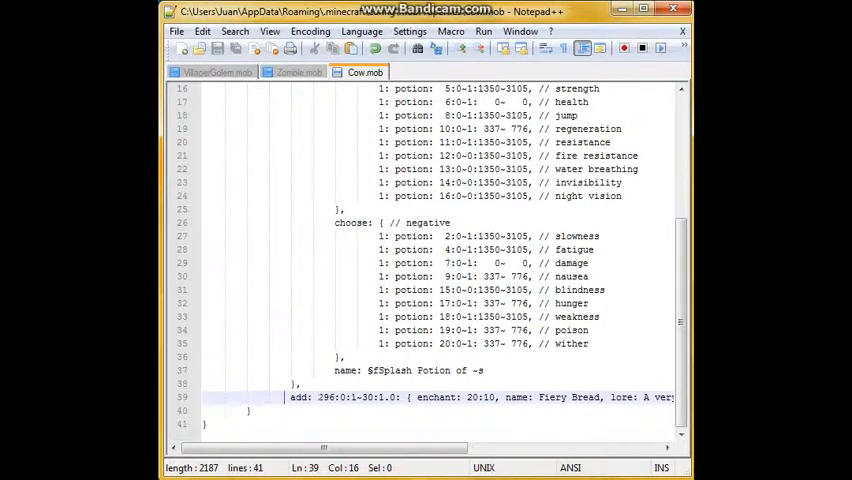
drag(316, 396, 354, 396)
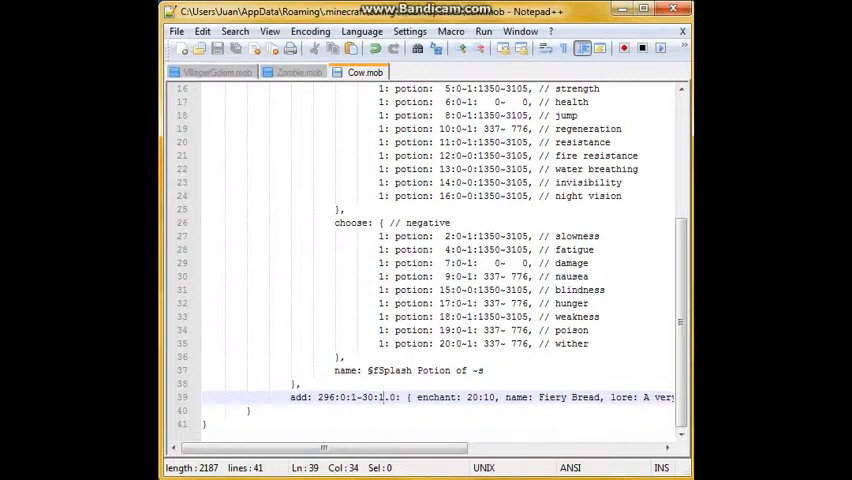
drag(324, 448, 404, 452)
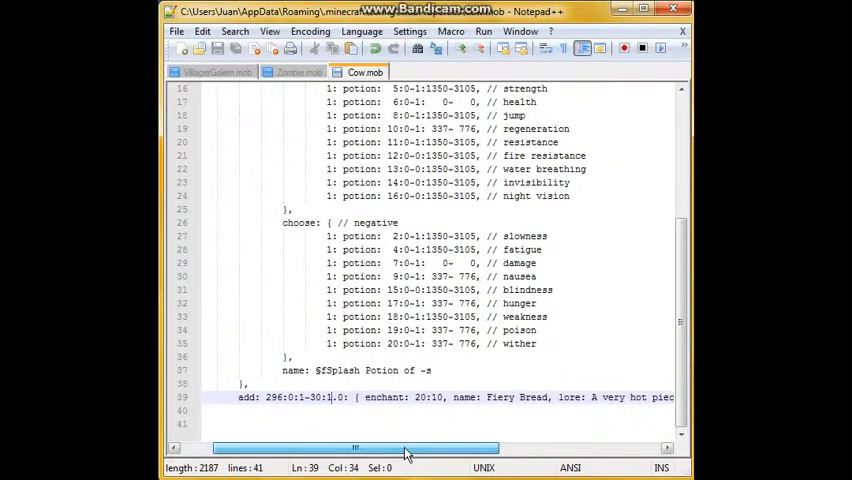
drag(400, 448, 520, 448)
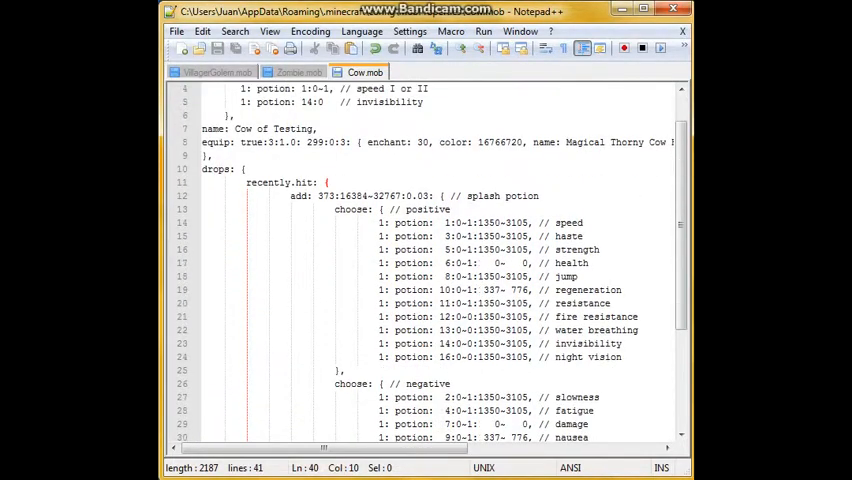
Step: Switch from Cow.mob to the Zombie.mob file showing its iron and diamond equipment choices
scroll(down, 3)
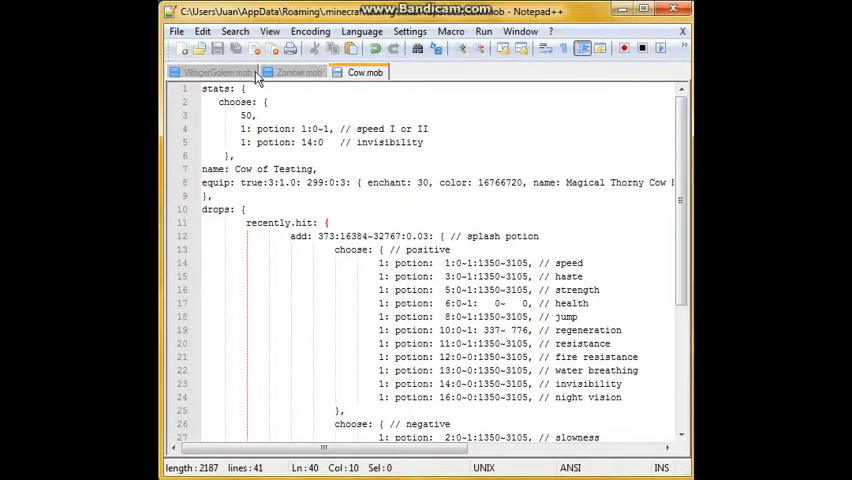
click(300, 72)
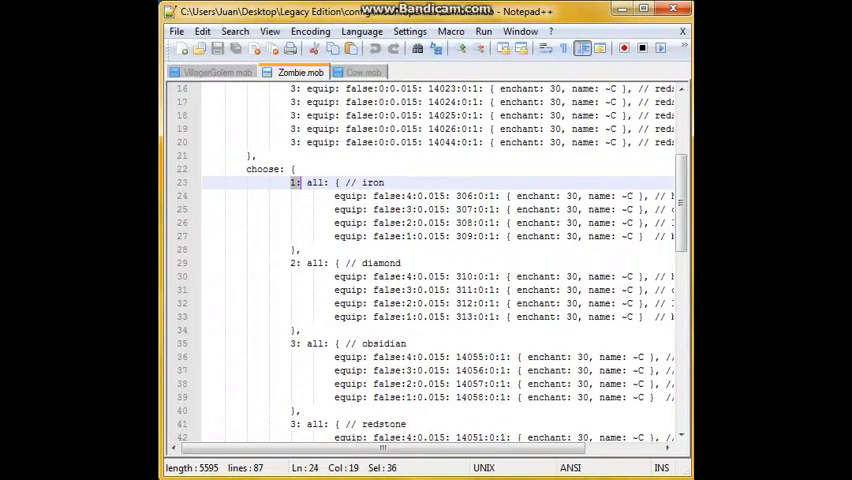
Step: Highlight Zombie.mob's iron 'all' equipment block, then return to the Cow.mob file
drag(300, 196, 640, 236)
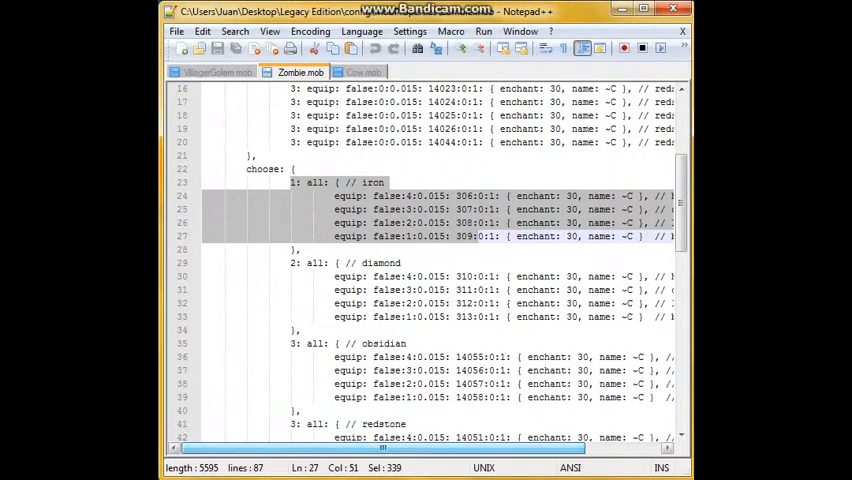
scroll(up, 3)
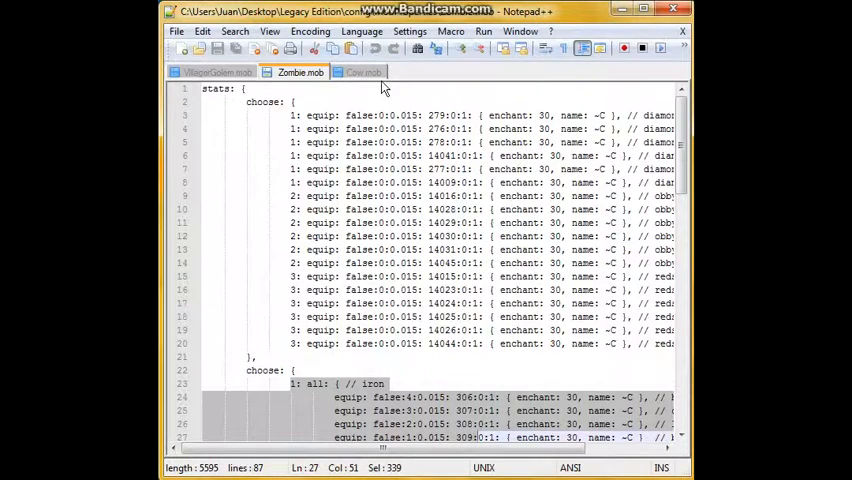
click(364, 72)
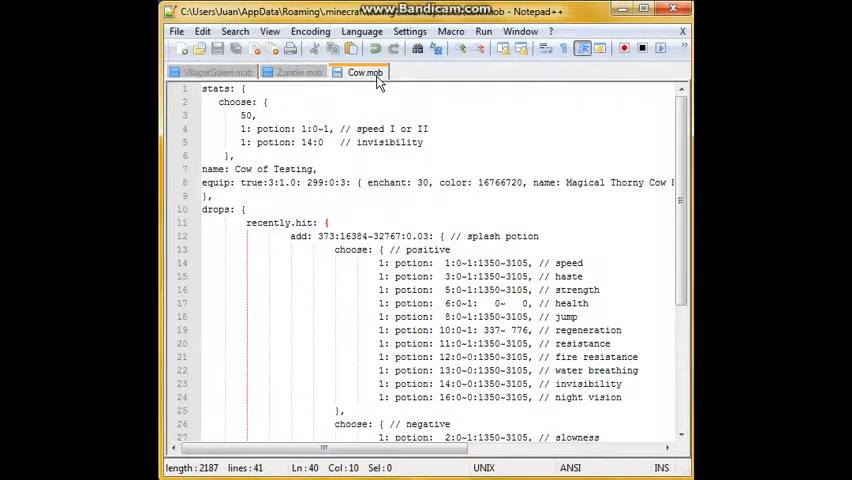
click(300, 72)
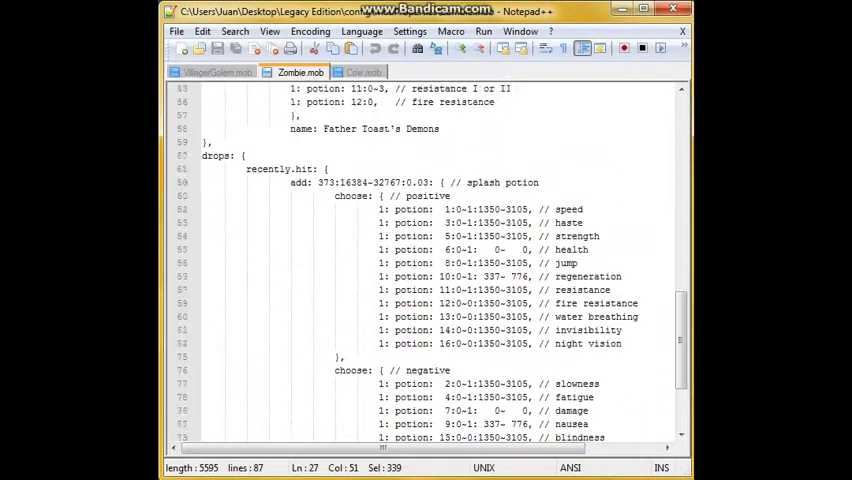
scroll(up, 3)
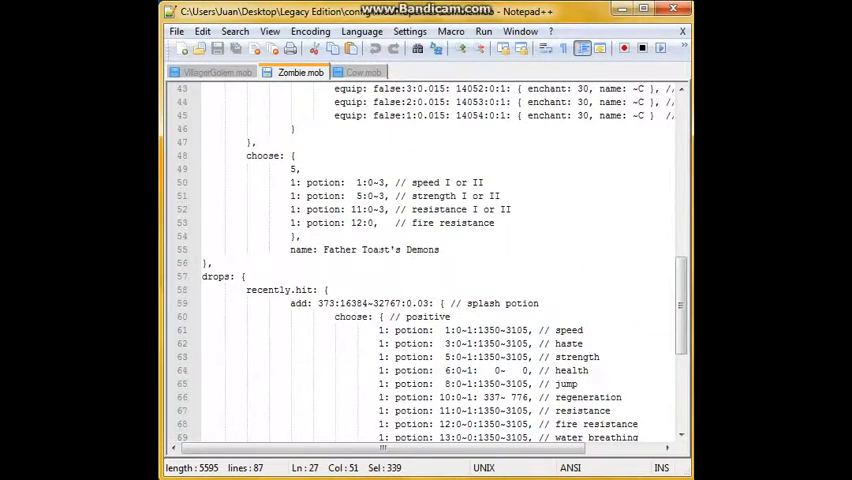
click(362, 72)
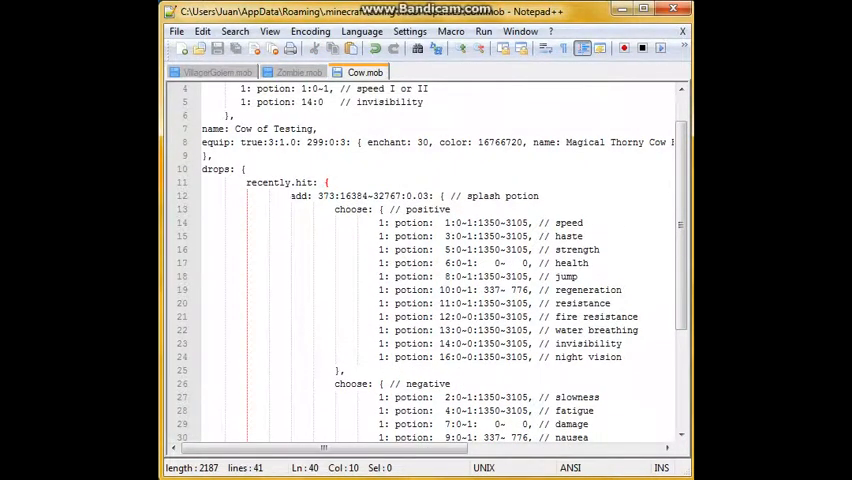
double_click(296, 196)
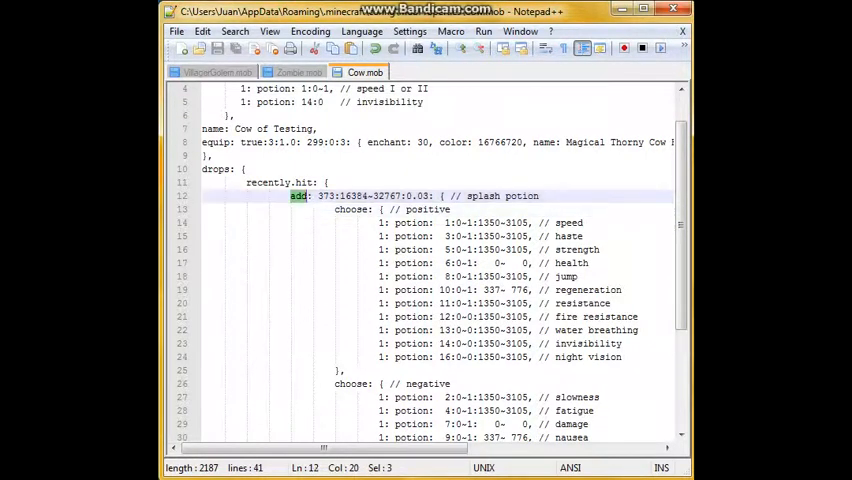